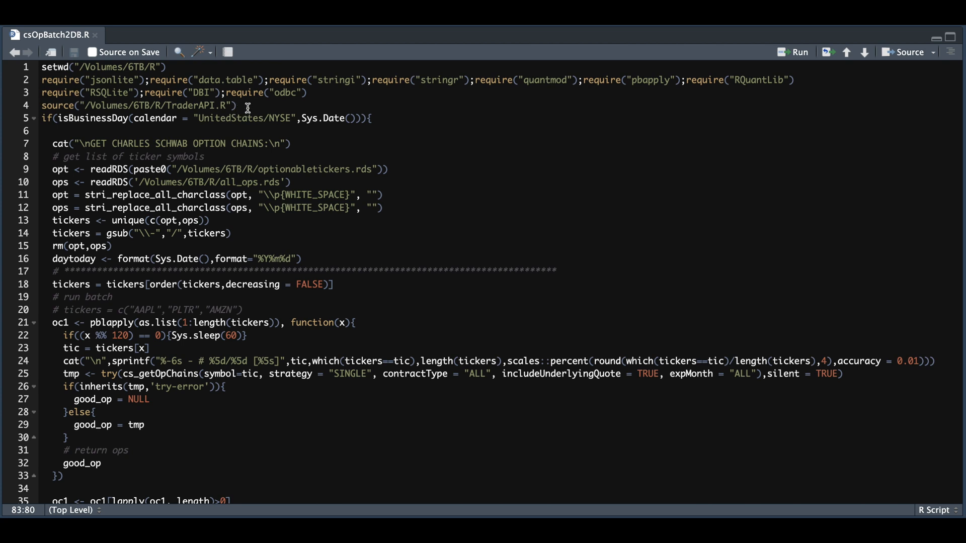
mouse_move(88, 119)
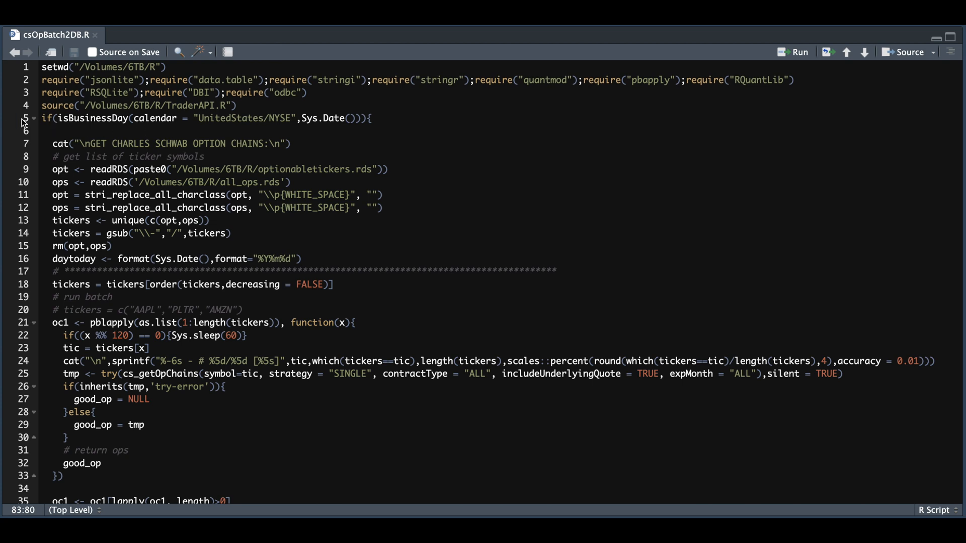
Step: Fold the if(isBusinessDay(...)) block at line 5, leaving only its else branch visible
click(31, 120)
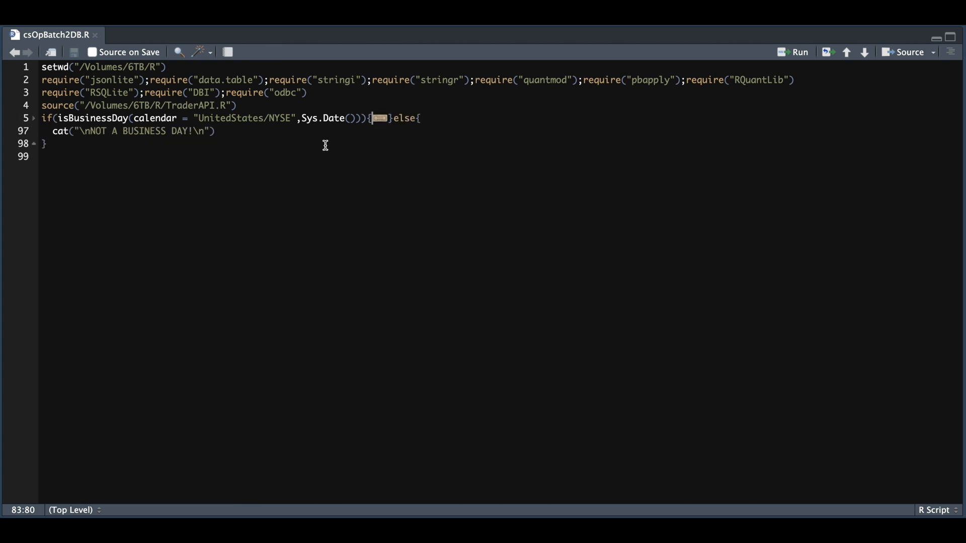
mouse_move(176, 151)
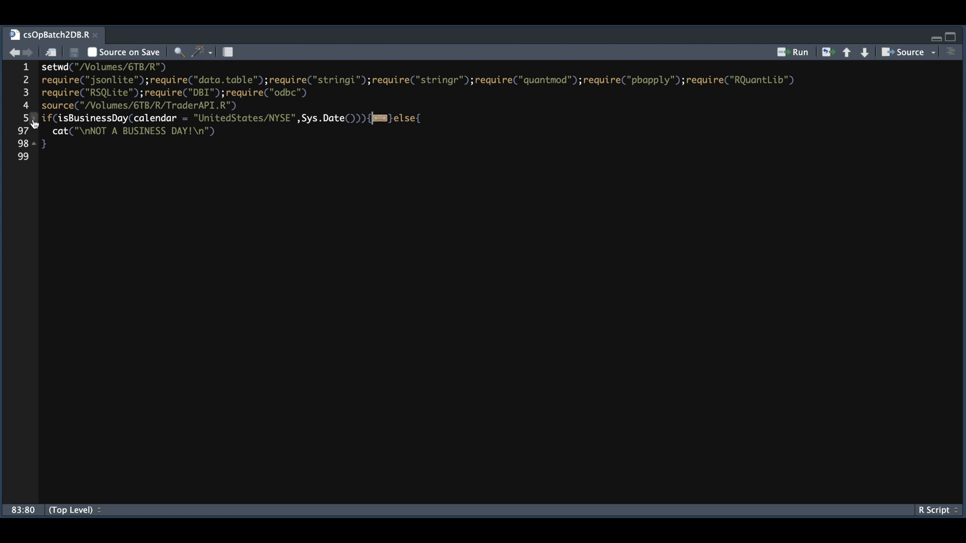
Step: Unfold the line 5 business-day block to show the option-chain download code
click(34, 121)
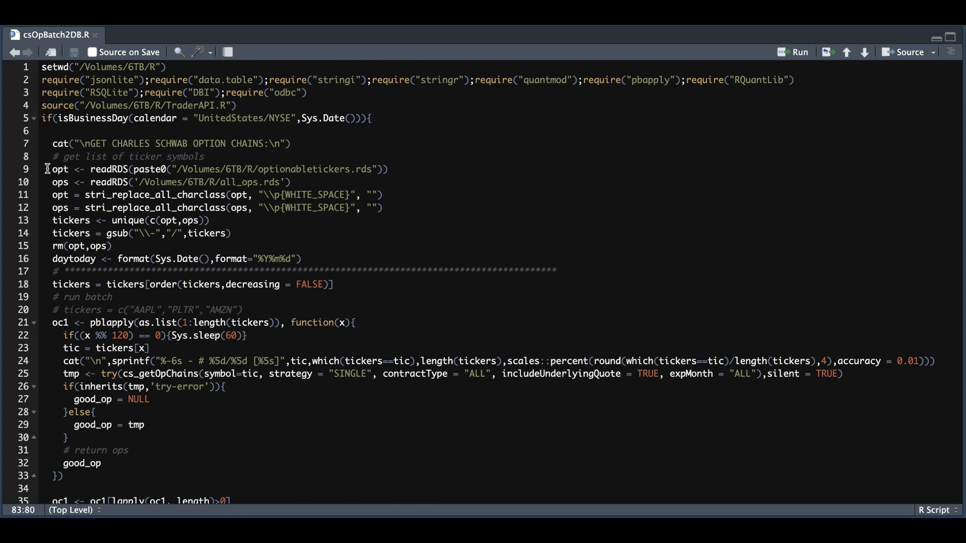
mouse_move(32, 171)
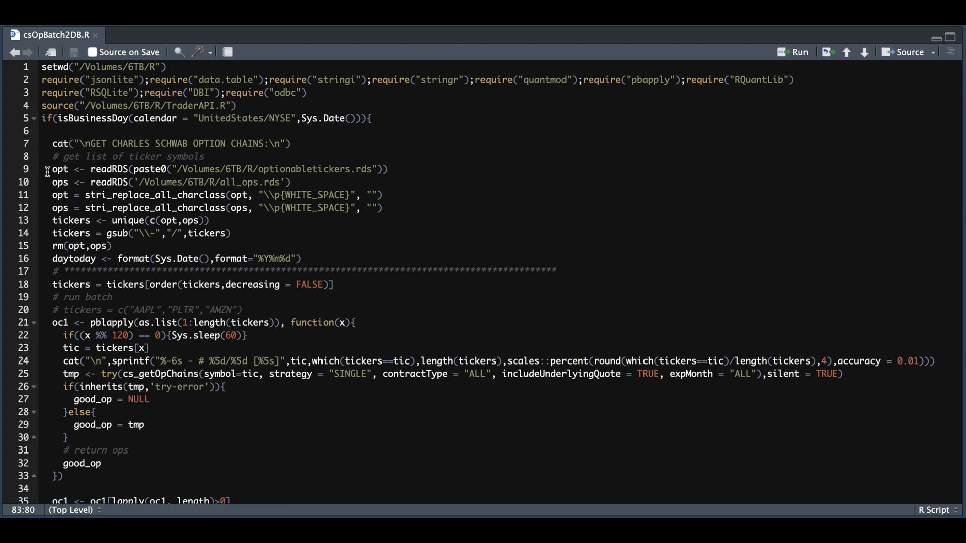
mouse_move(46, 194)
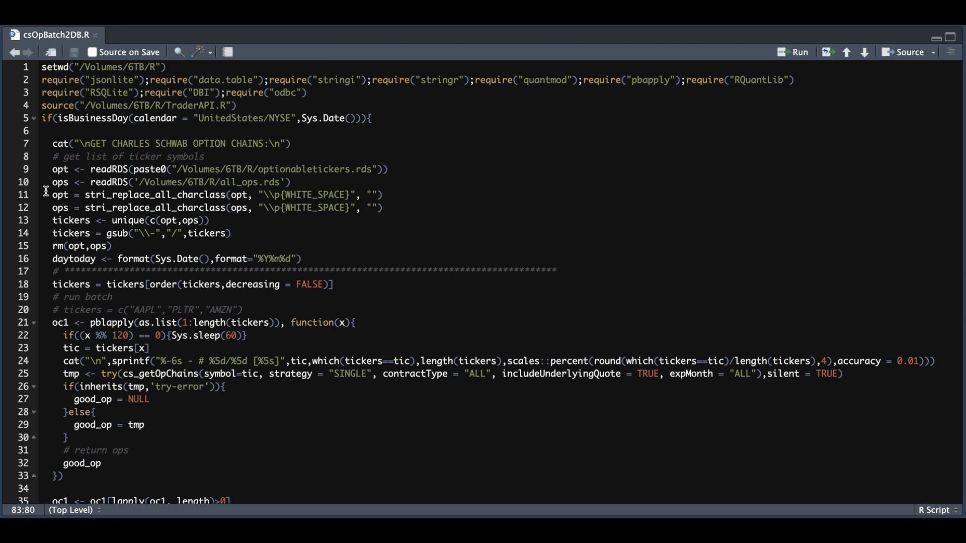
mouse_move(45, 233)
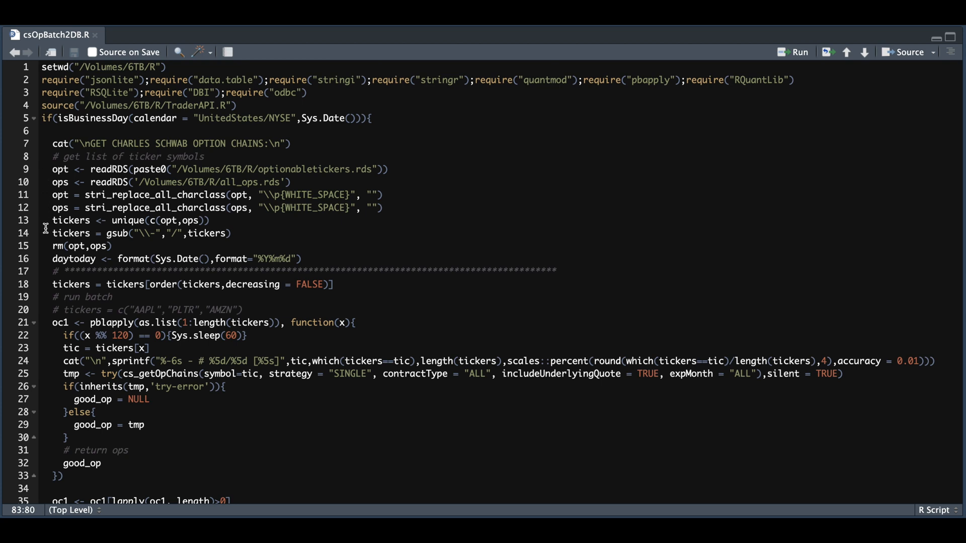
mouse_move(149, 244)
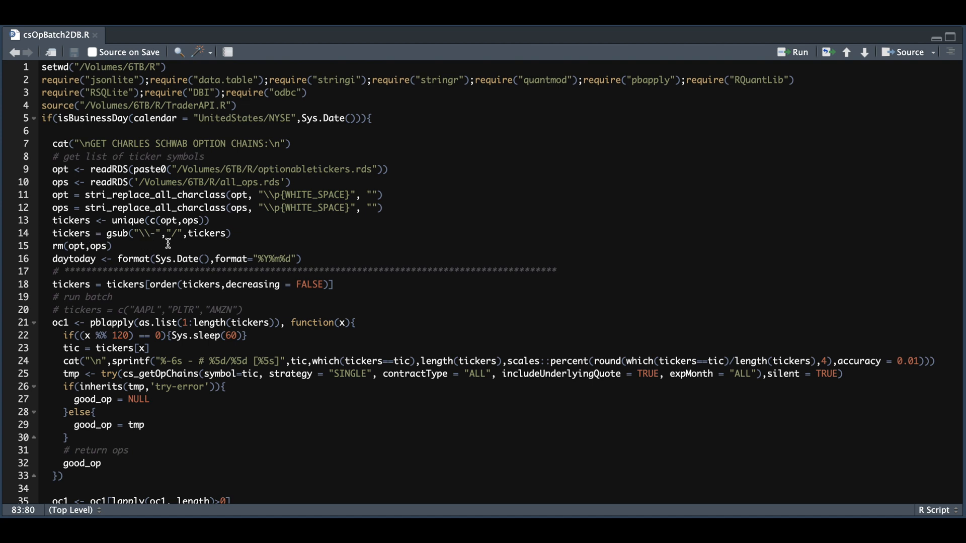
mouse_move(129, 245)
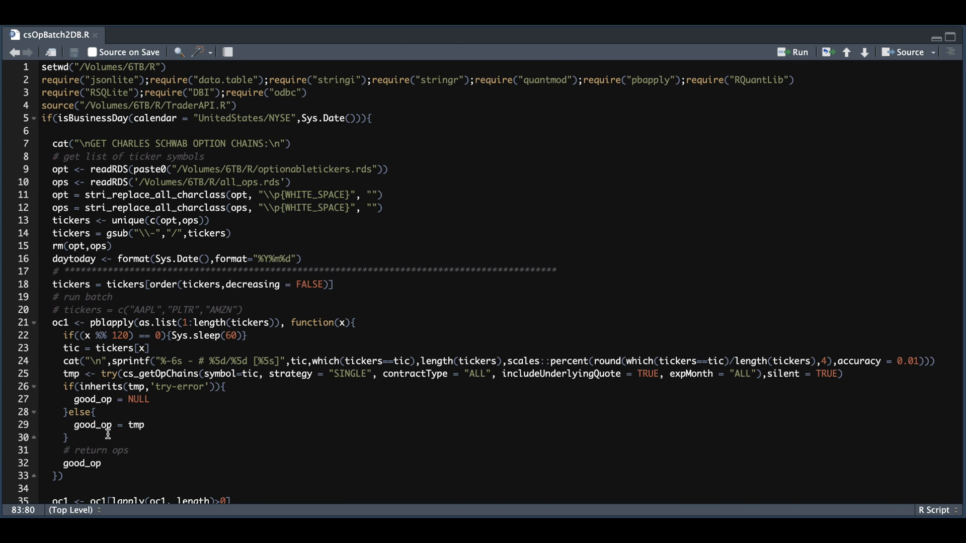
mouse_move(157, 385)
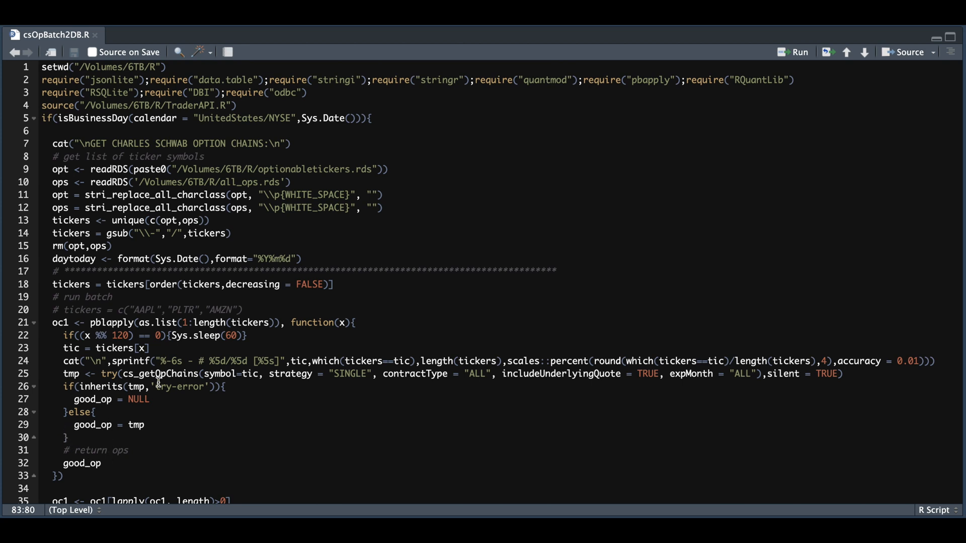
mouse_move(196, 397)
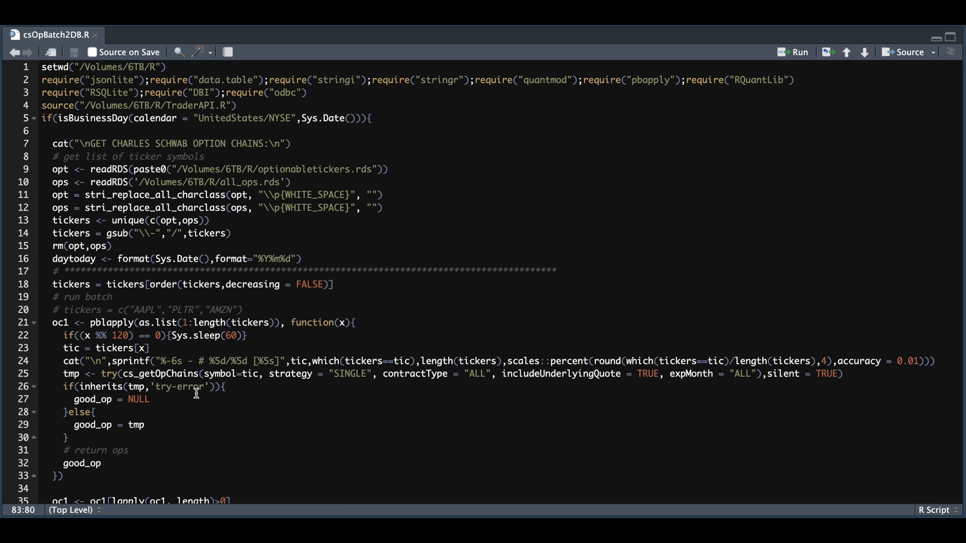
scroll(down, 3)
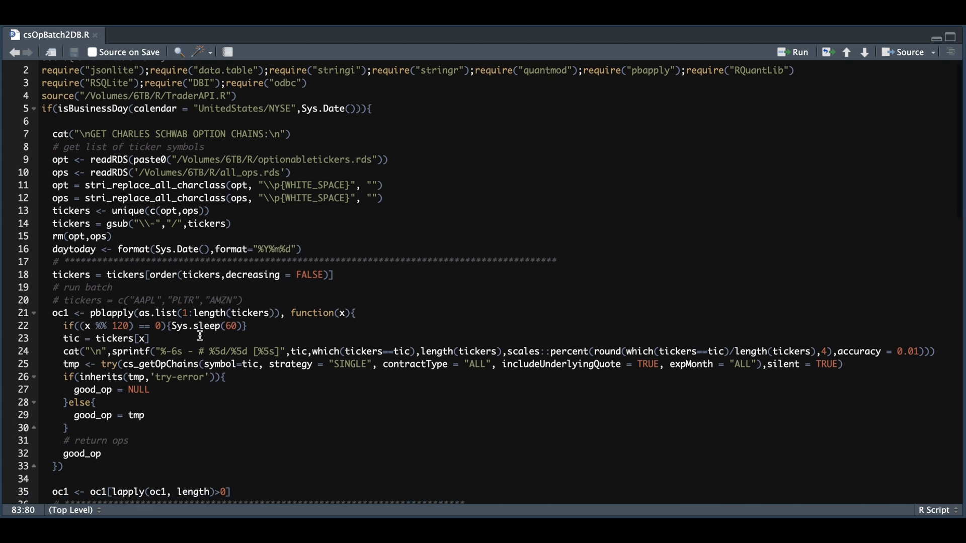
scroll(down, 3)
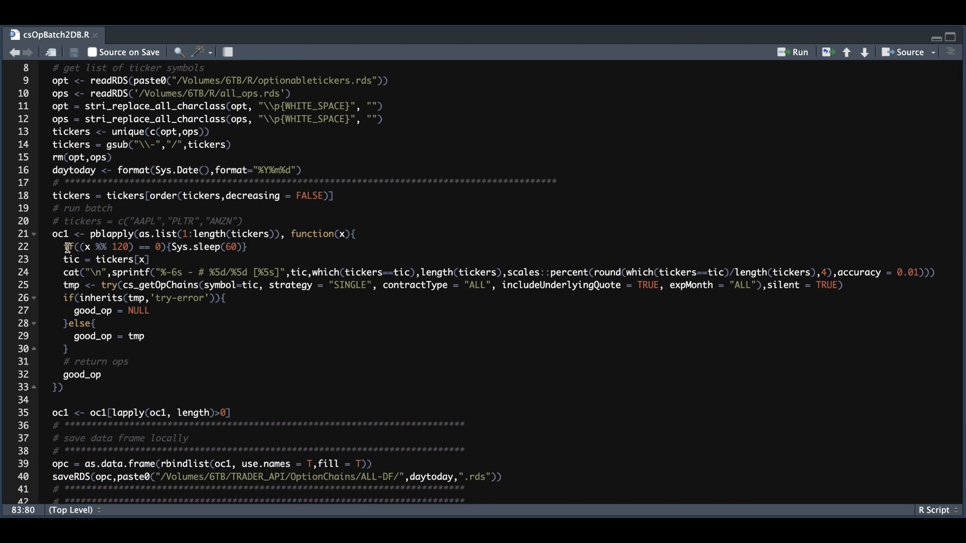
mouse_move(261, 413)
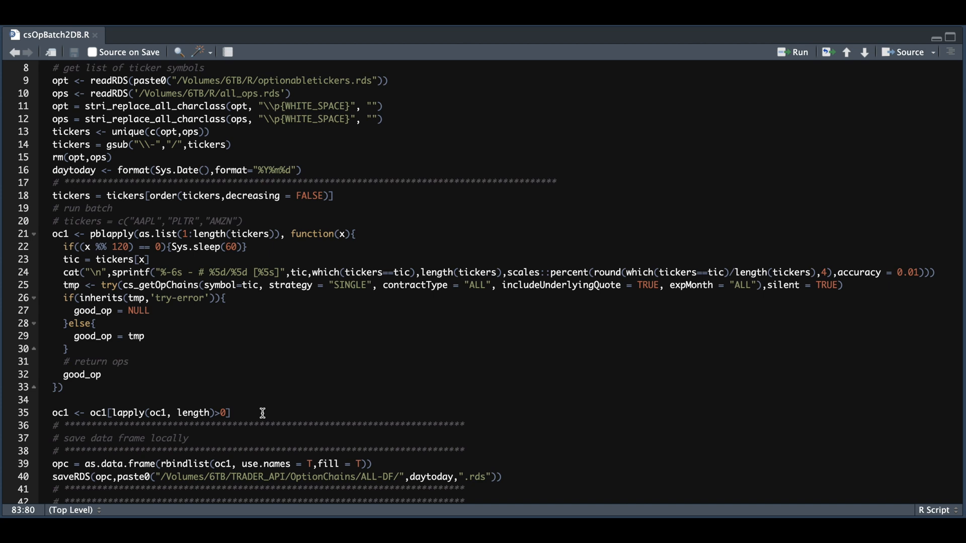
mouse_move(242, 416)
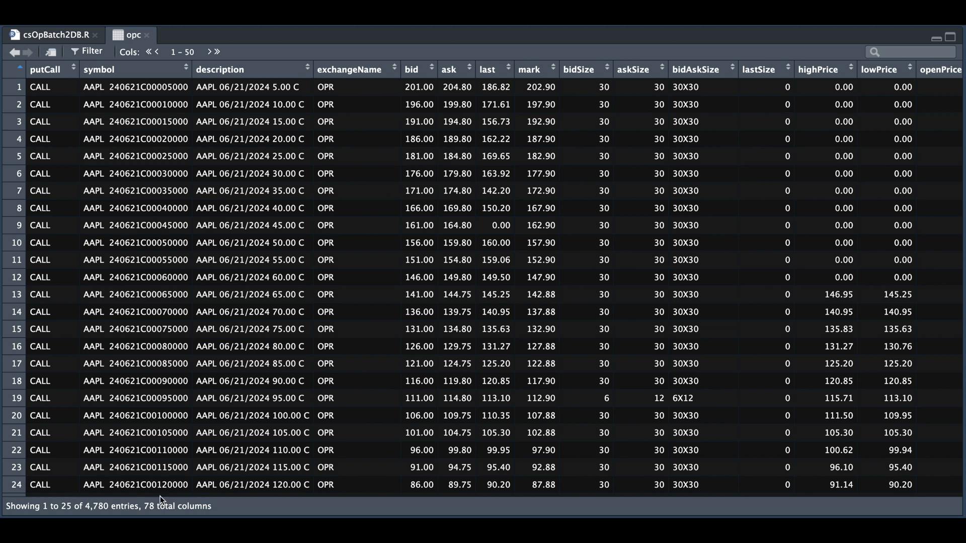
mouse_move(195, 374)
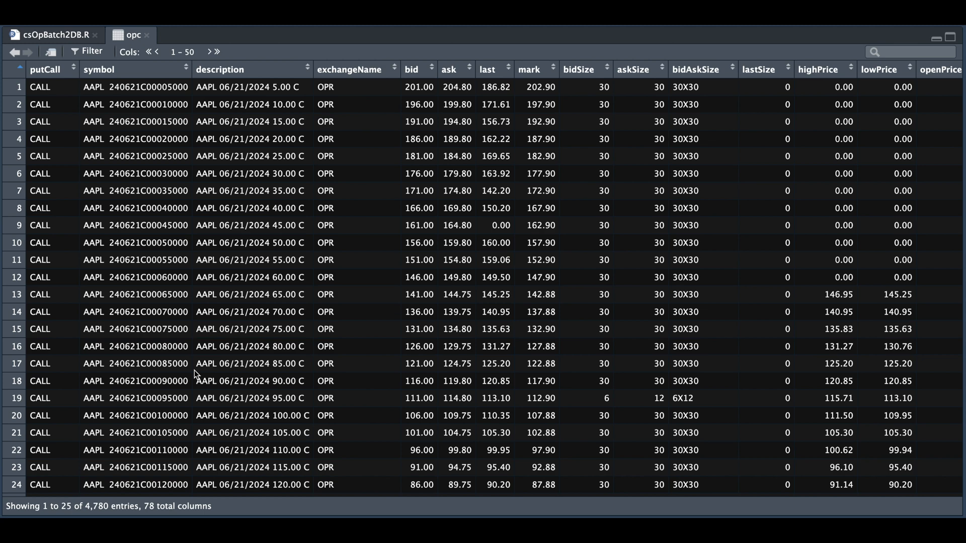
mouse_move(399, 266)
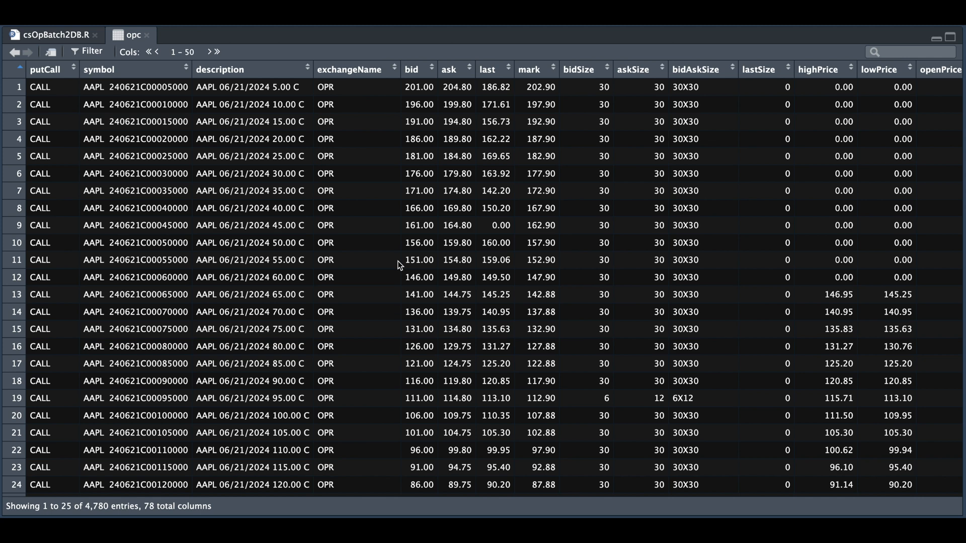
mouse_move(148, 36)
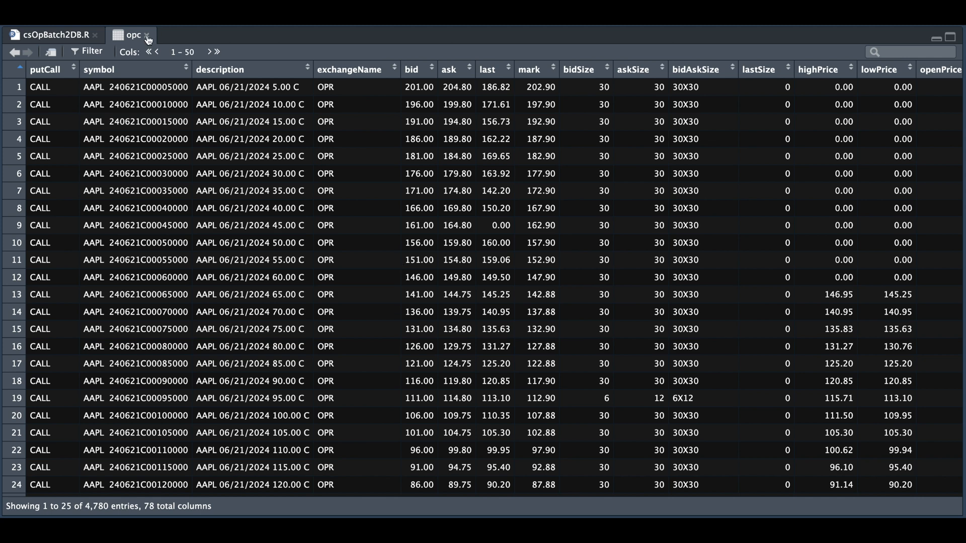
Step: Close the opc data viewer tab to return to csOpBatch2DB.R
click(52, 33)
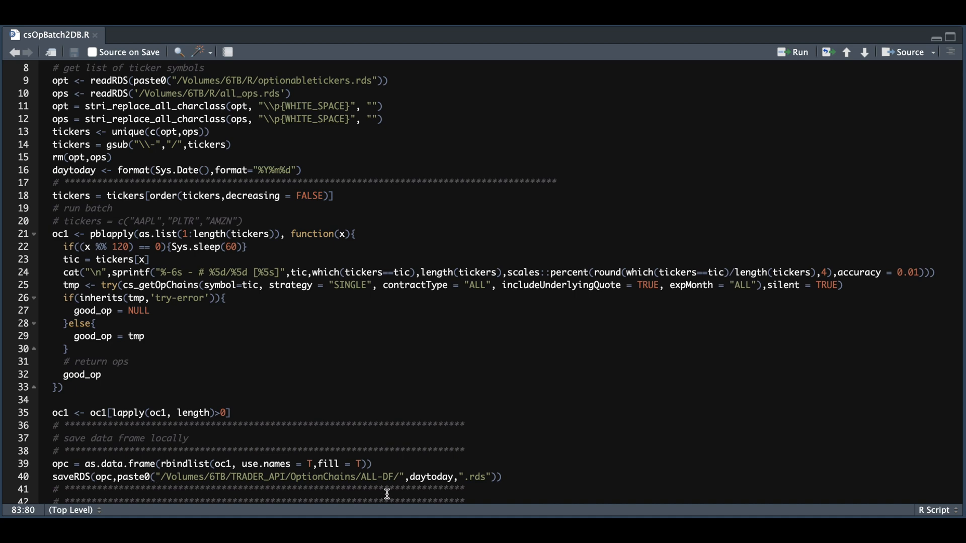
mouse_move(508, 491)
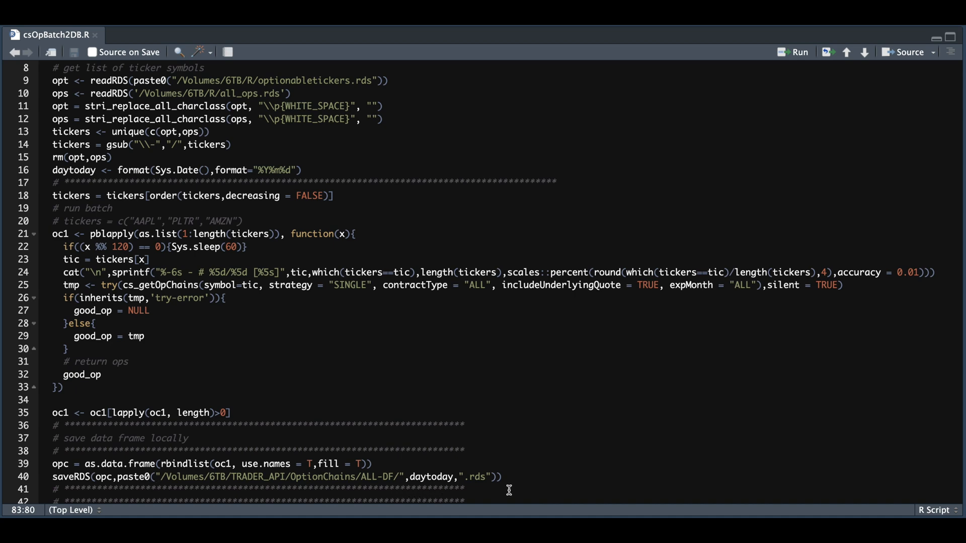
scroll(down, 3)
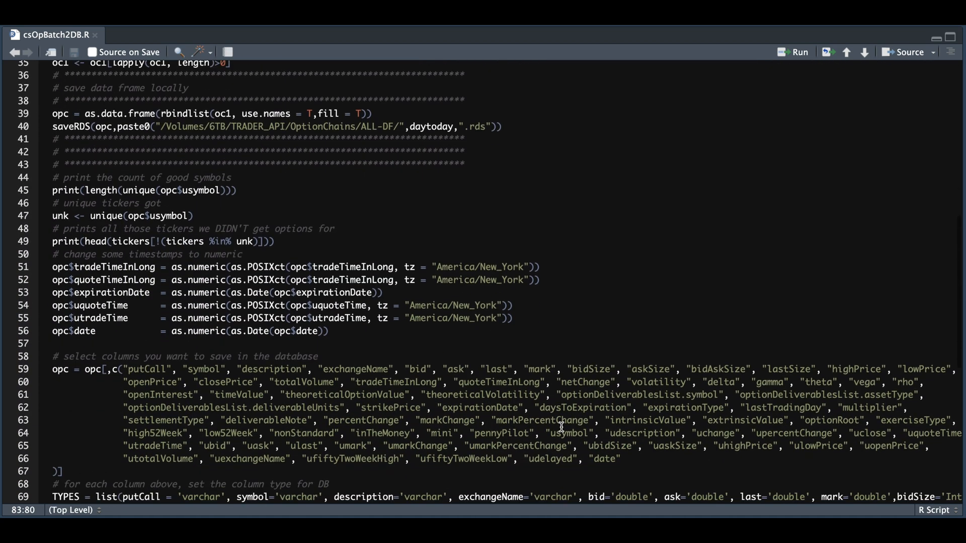
scroll(down, 3)
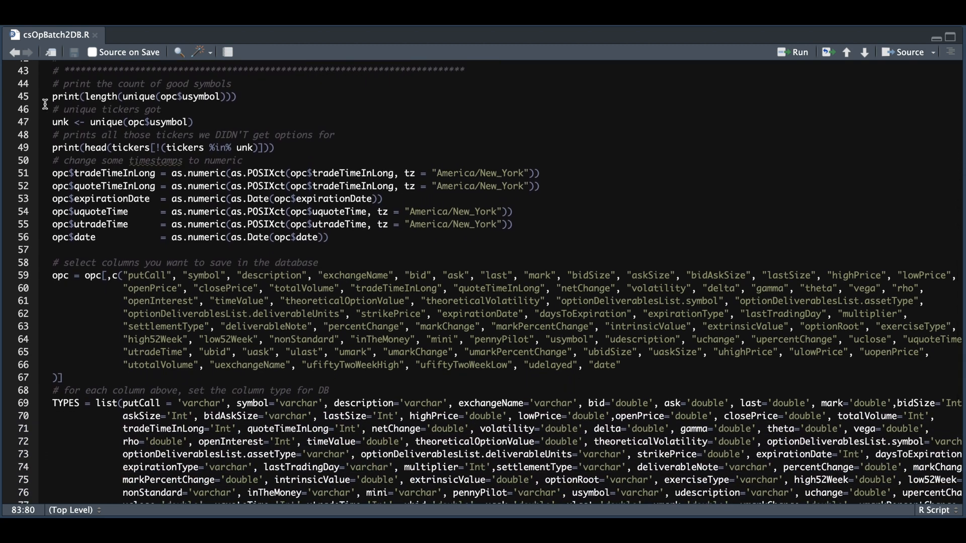
mouse_move(40, 153)
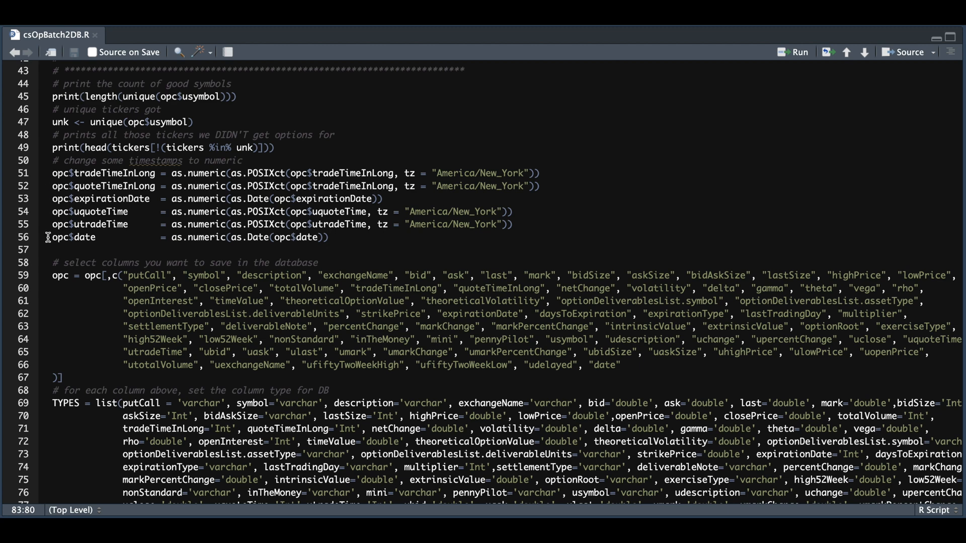
mouse_move(147, 253)
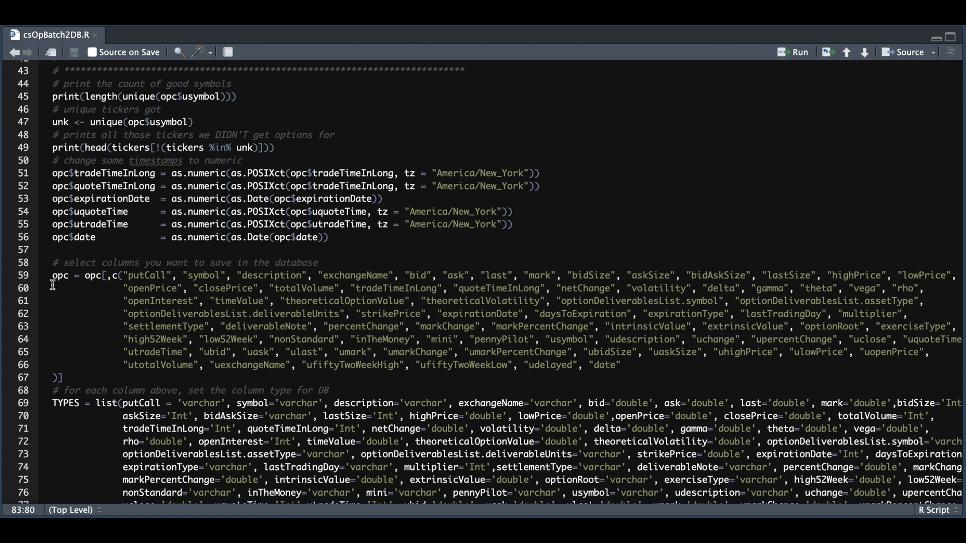
mouse_move(105, 353)
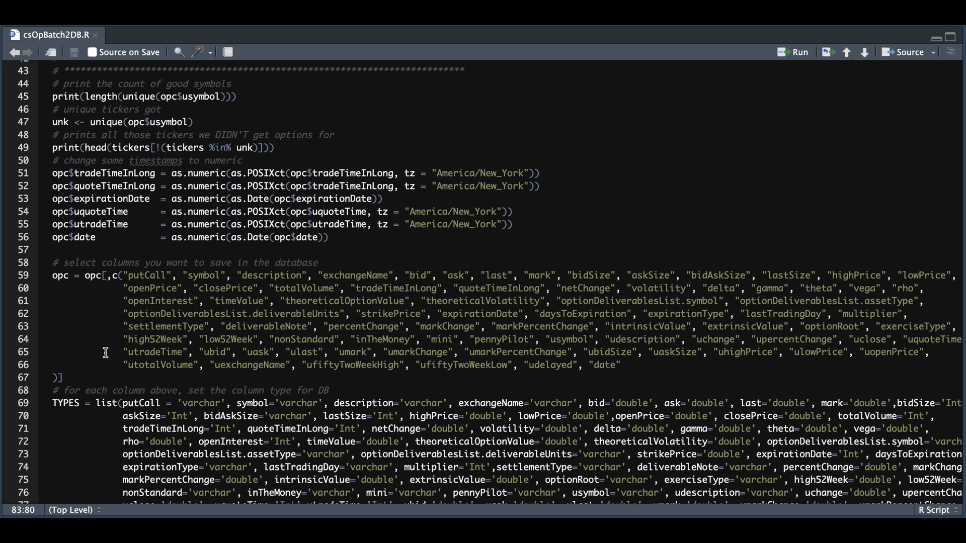
mouse_move(286, 346)
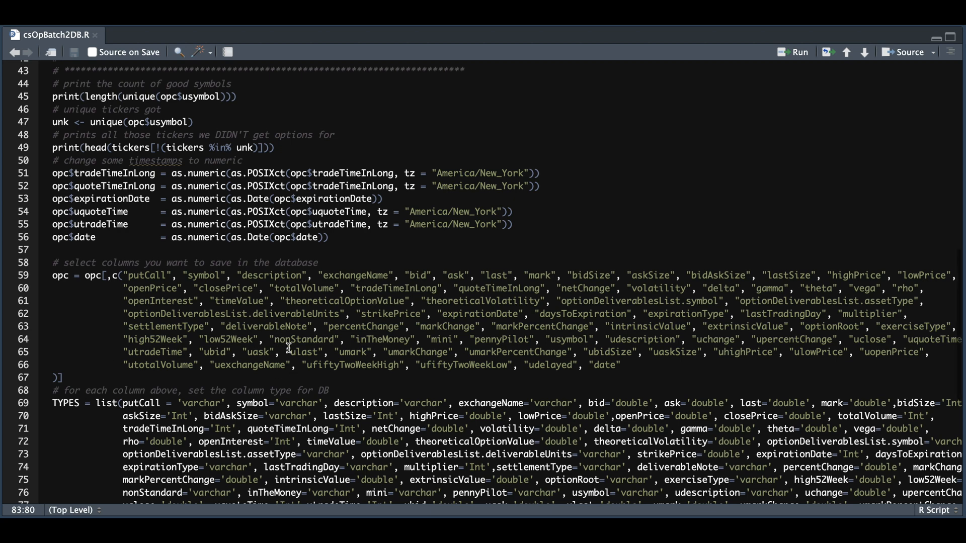
scroll(down, 3)
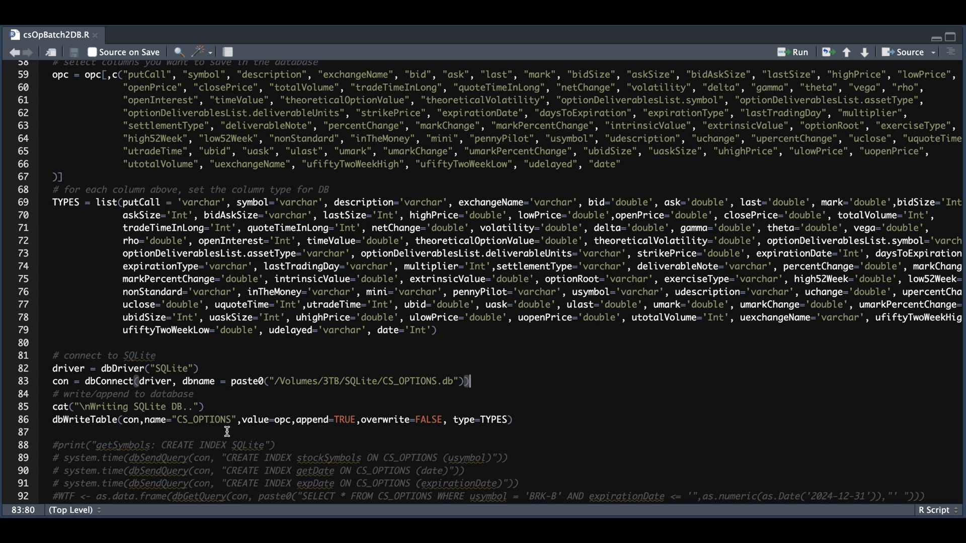
mouse_move(285, 436)
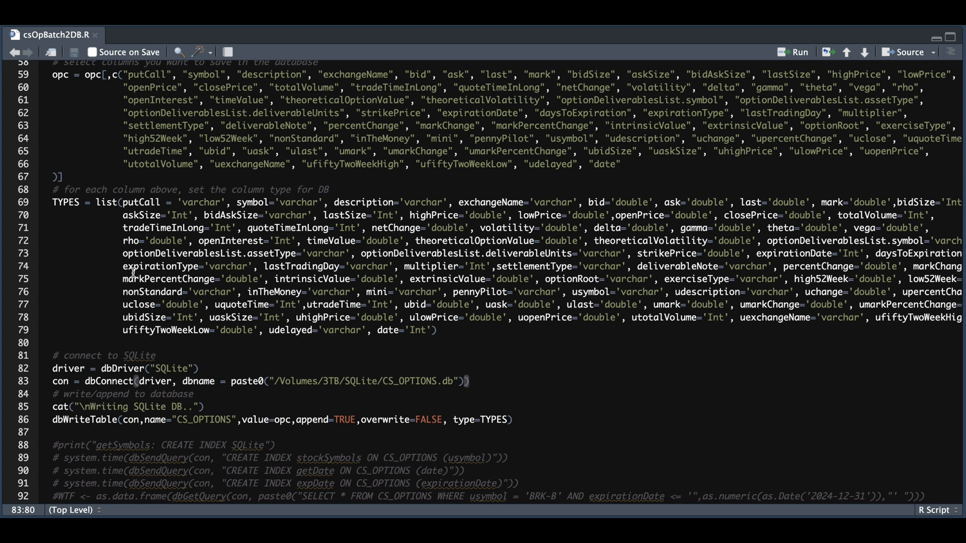
mouse_move(622, 373)
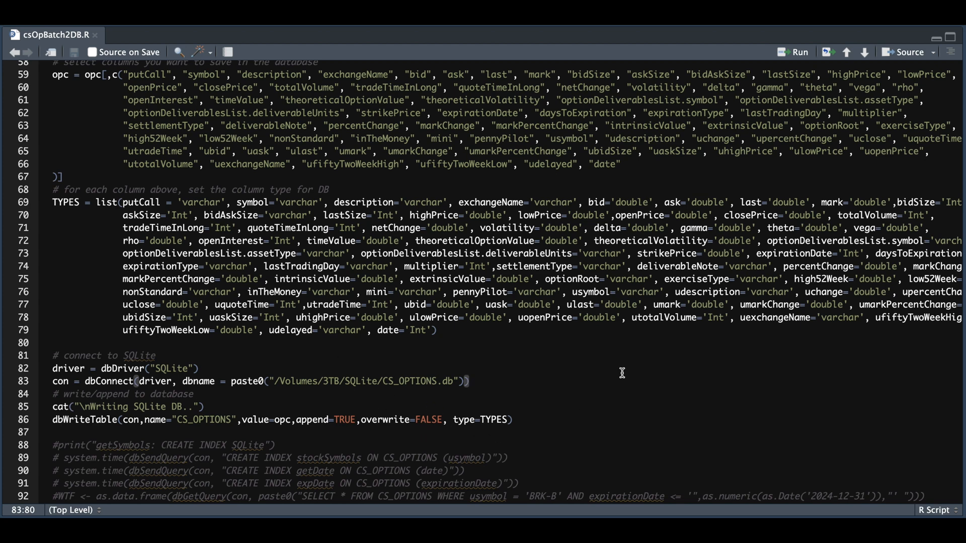
scroll(down, 3)
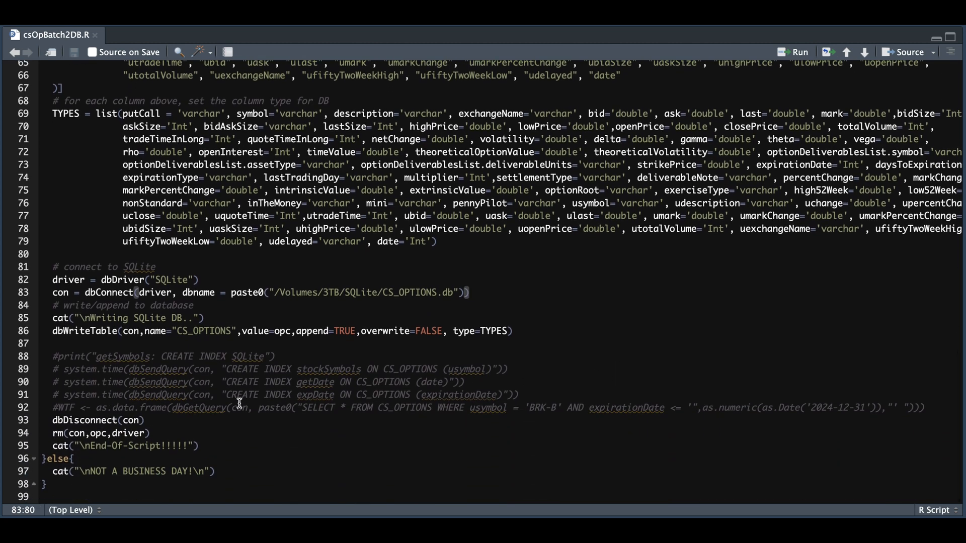
mouse_move(75, 370)
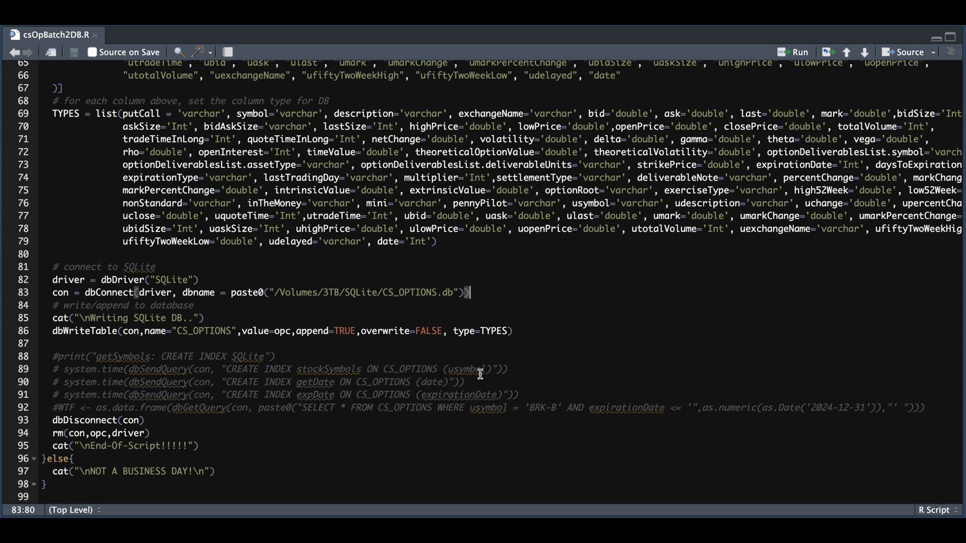
mouse_move(470, 398)
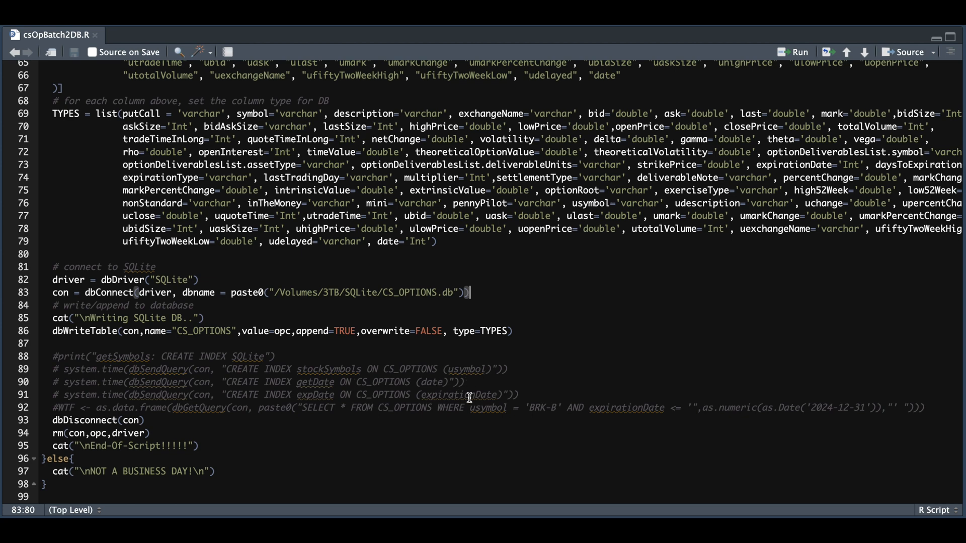
mouse_move(571, 398)
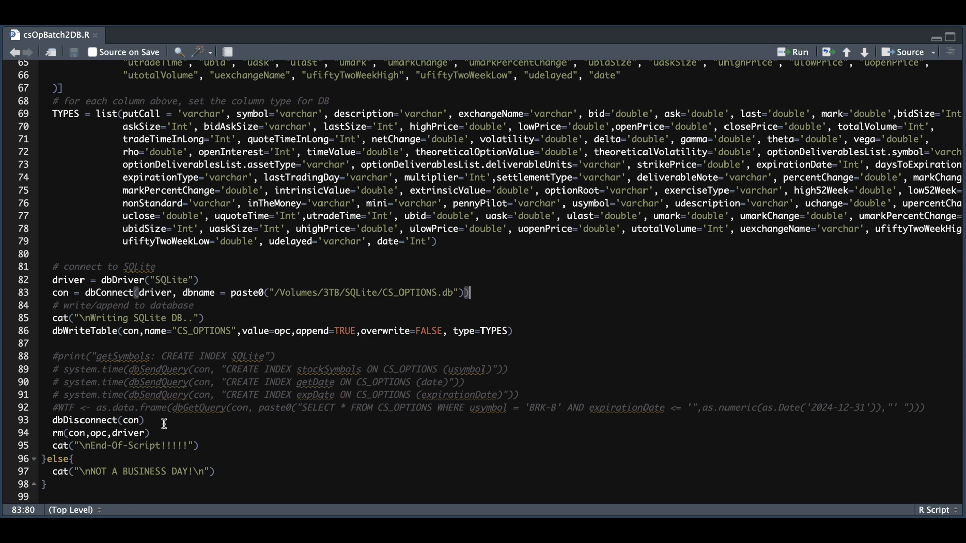
mouse_move(145, 455)
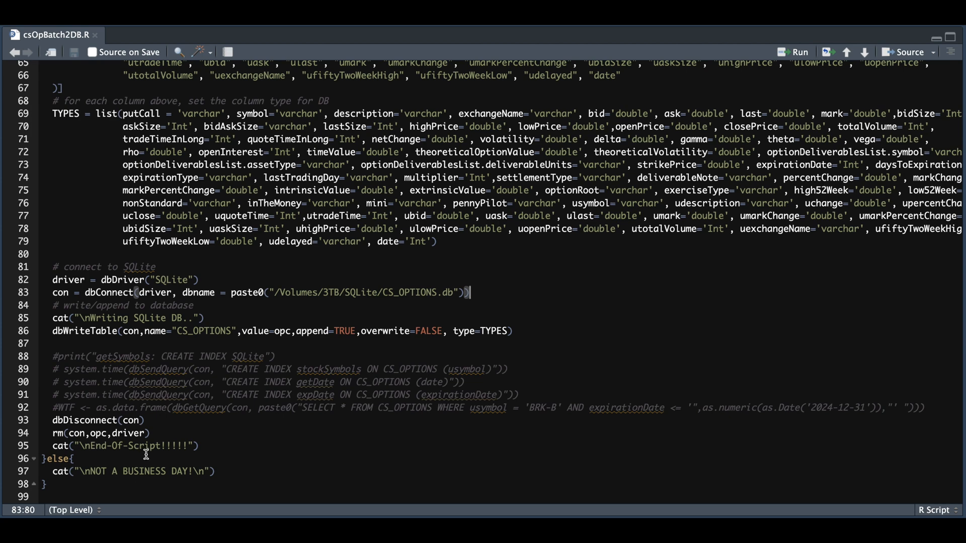
mouse_move(243, 451)
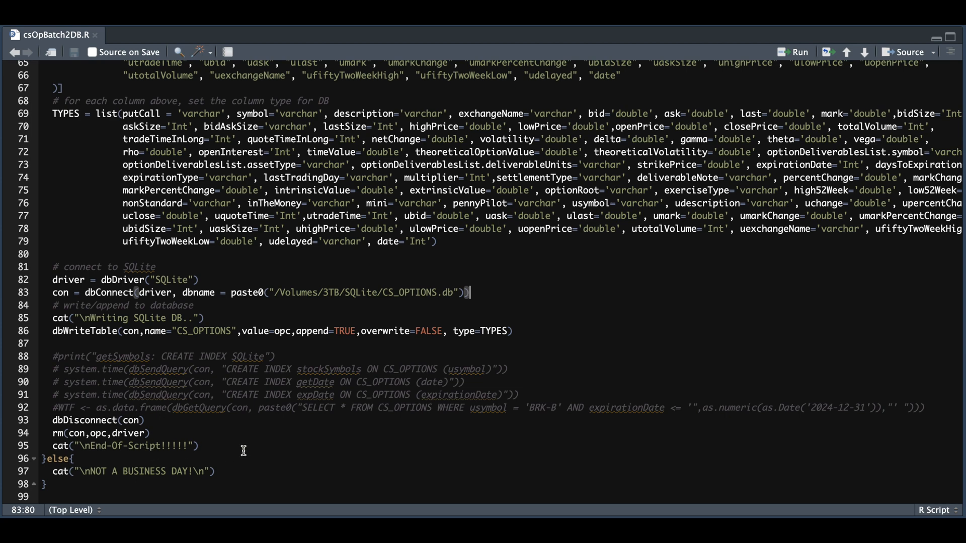